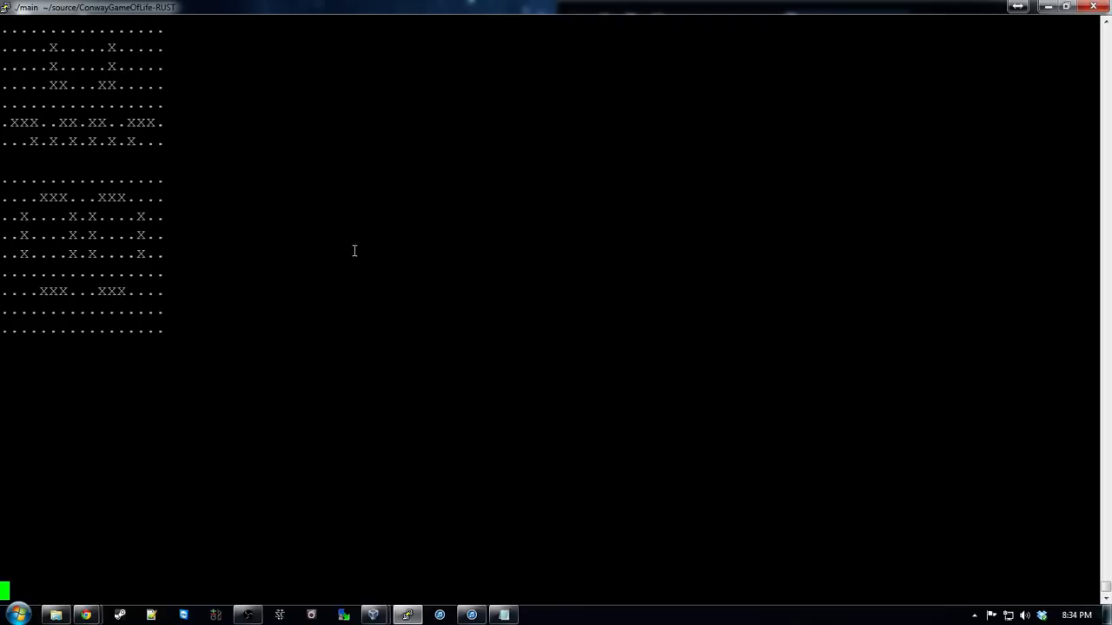
Stop the running pulsar simulation and open main.rs in vim.
key("ctrl+c")
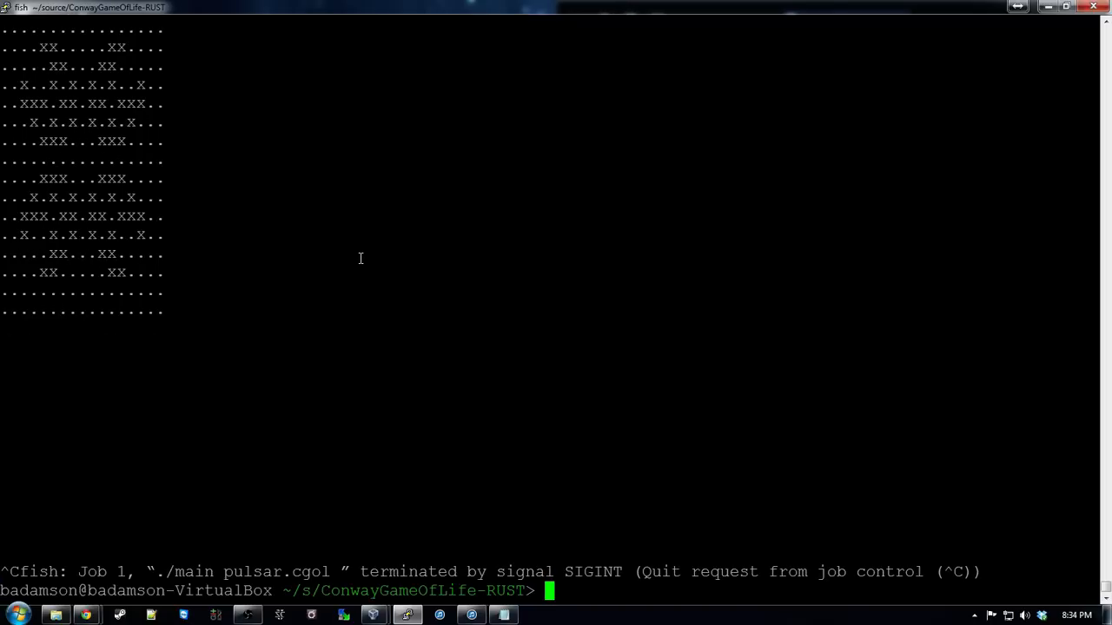
type("vim")
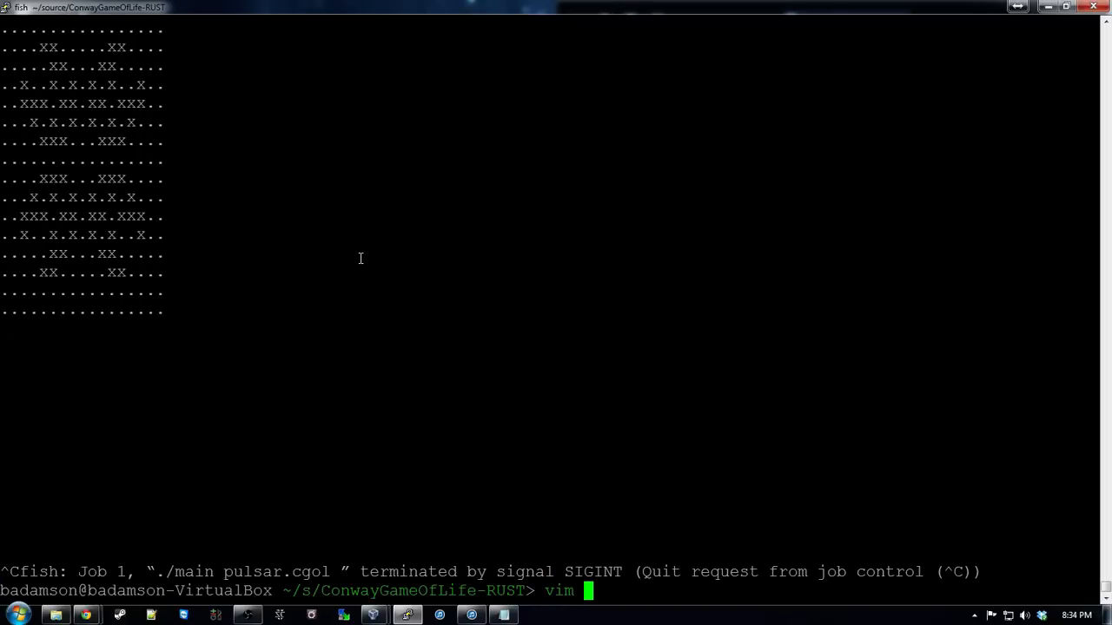
type("main.rs")
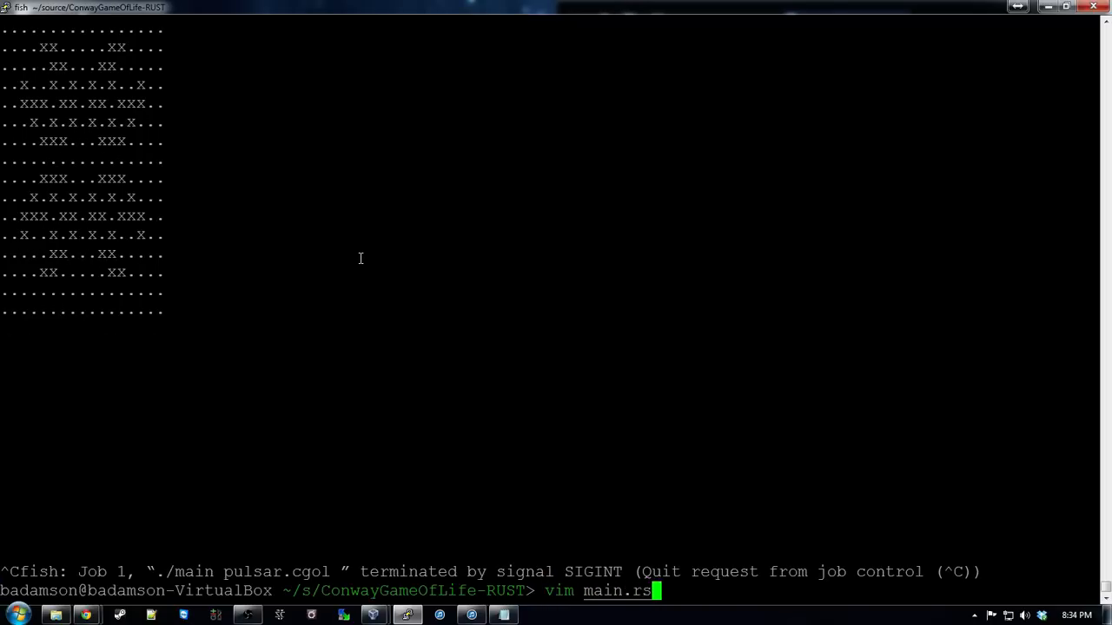
key("Return")
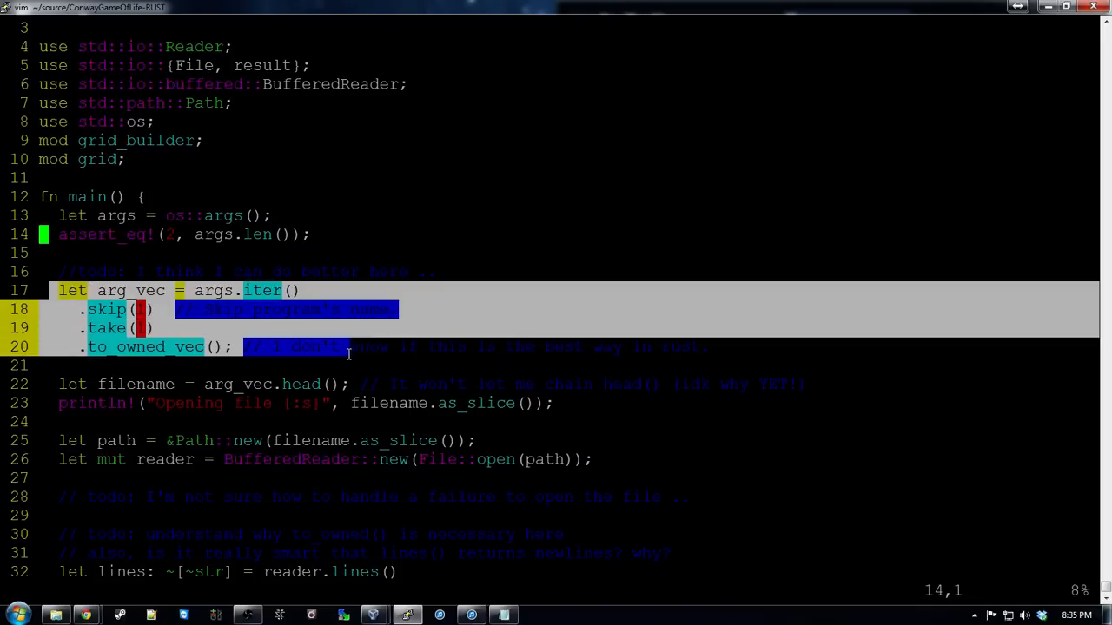
Scroll through main.rs and change the main loop's timer.sleep argument to 800.
key("Escape")
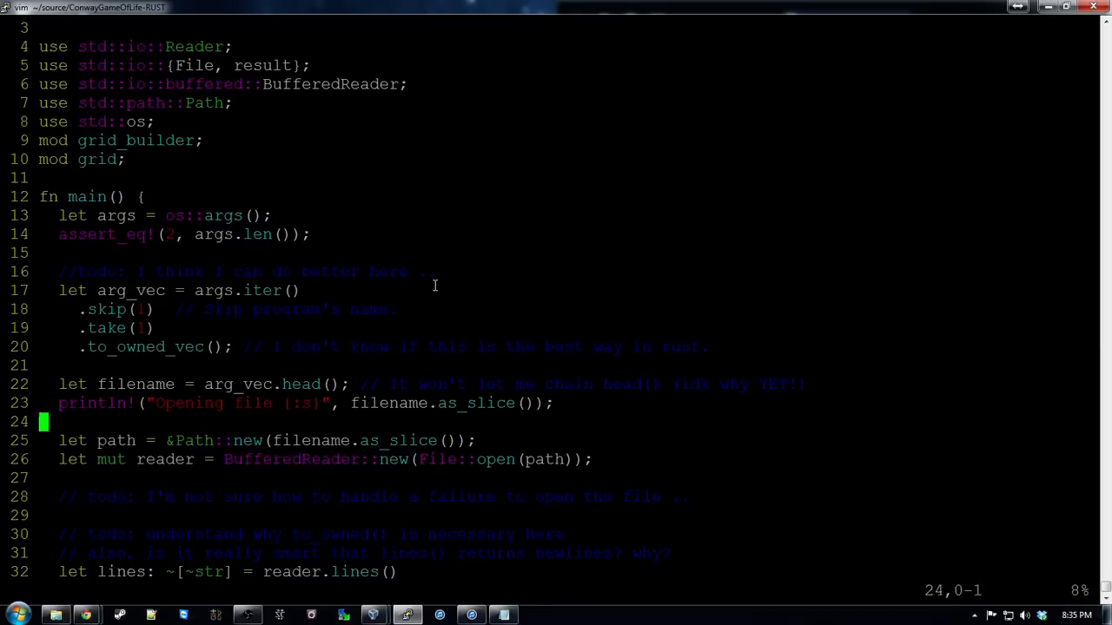
scroll("down", 3)
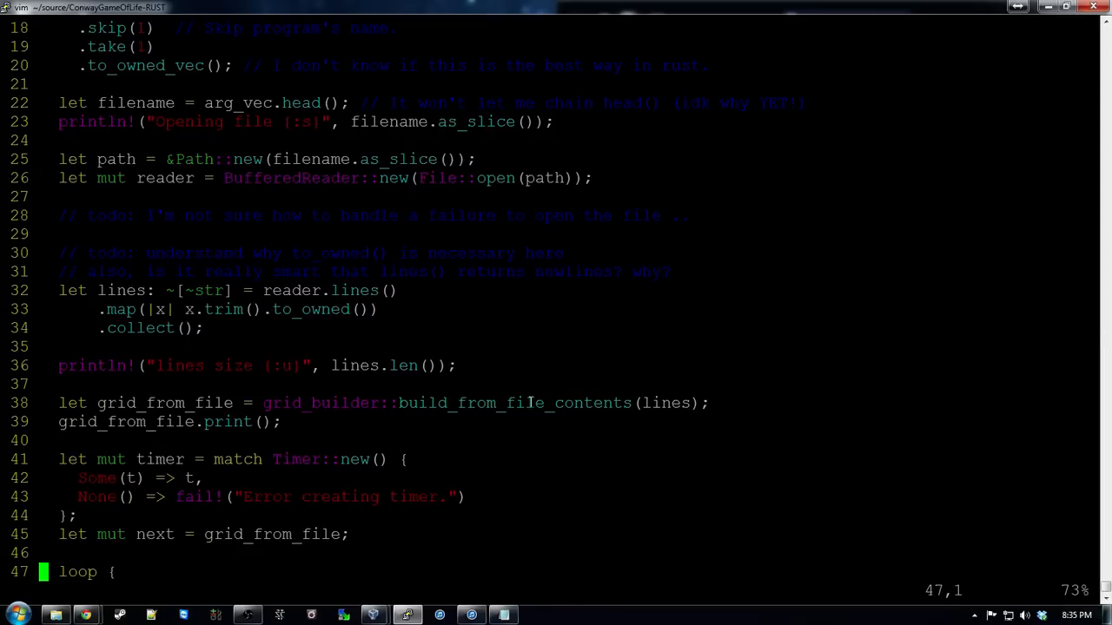
double_click(515, 402)
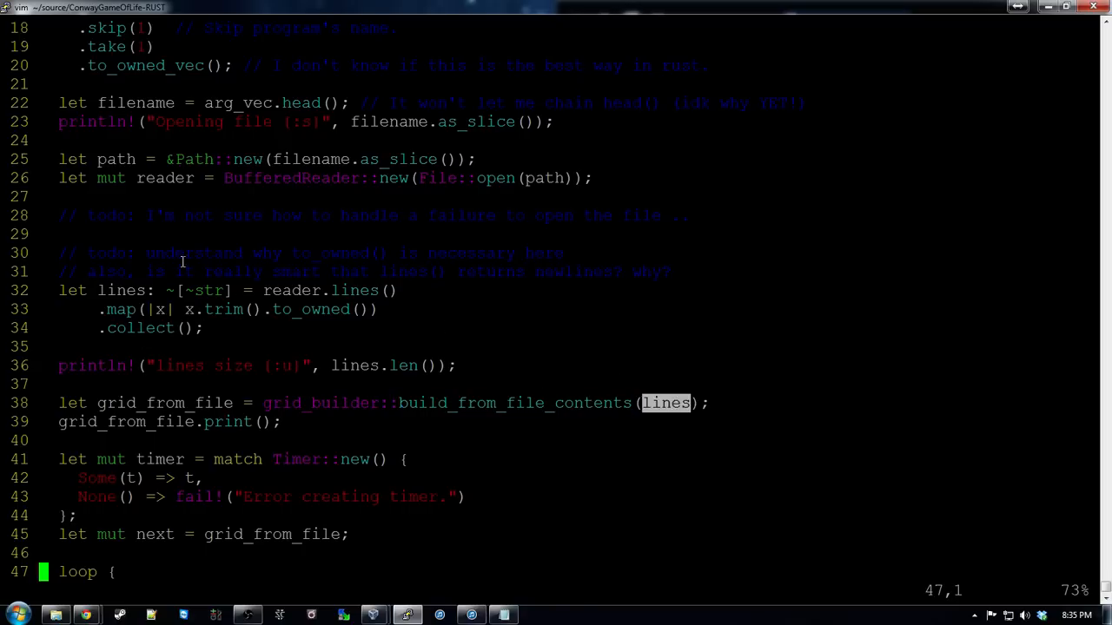
scroll("down", 3)
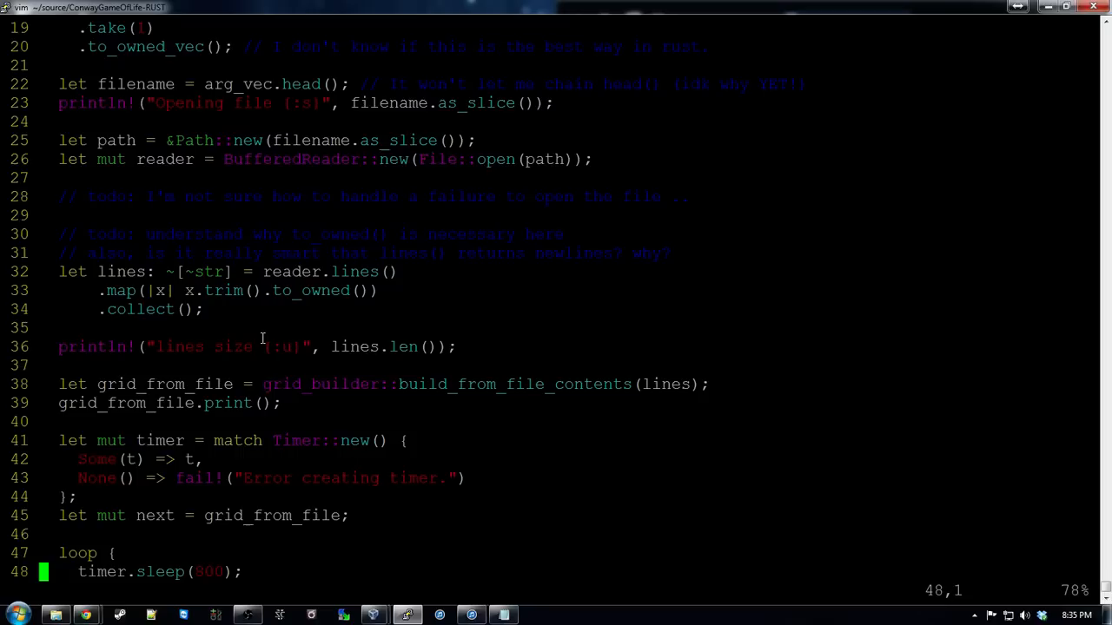
scroll("down", 3)
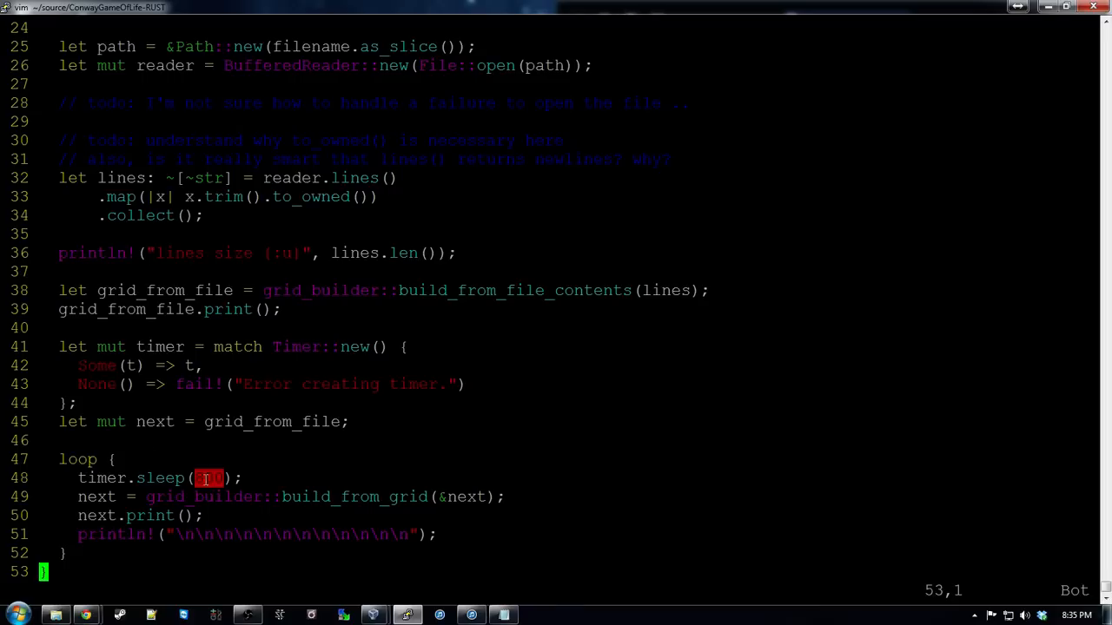
type("800")
left_click(556, 591)
type("e")
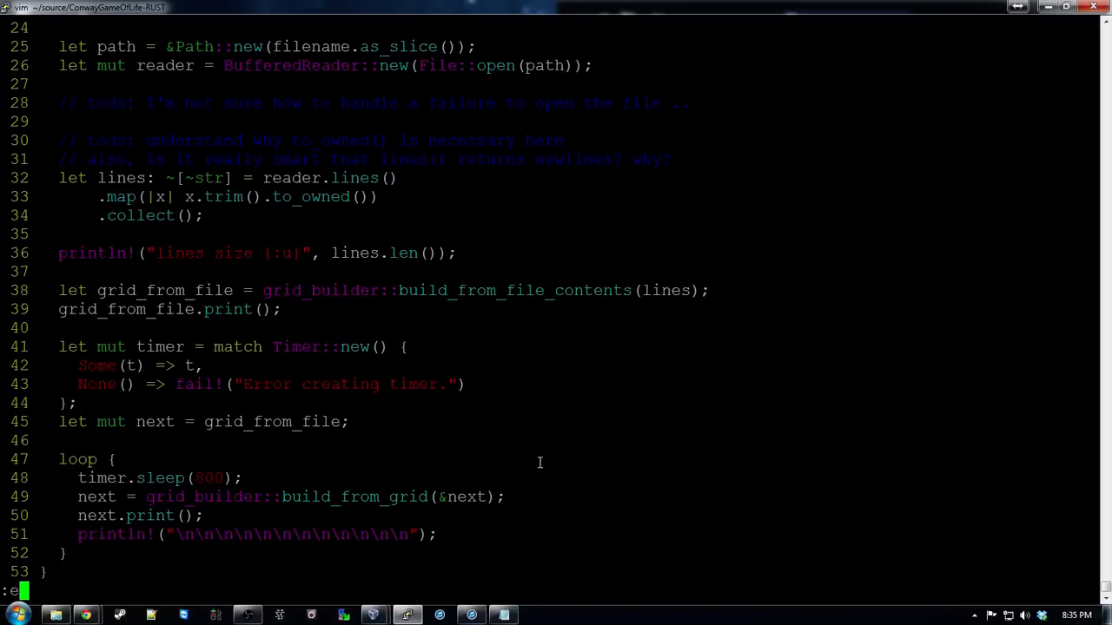
Open grid_builder.rs, review build_from_grid's live and dead cell rules, then quit vim.
key("Return")
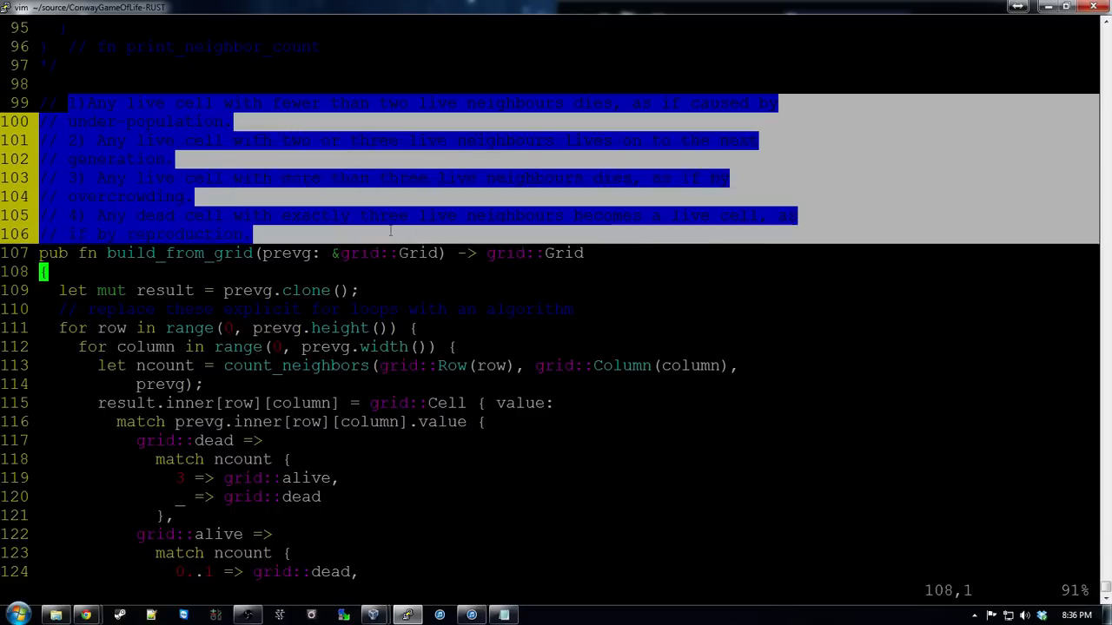
key("Escape")
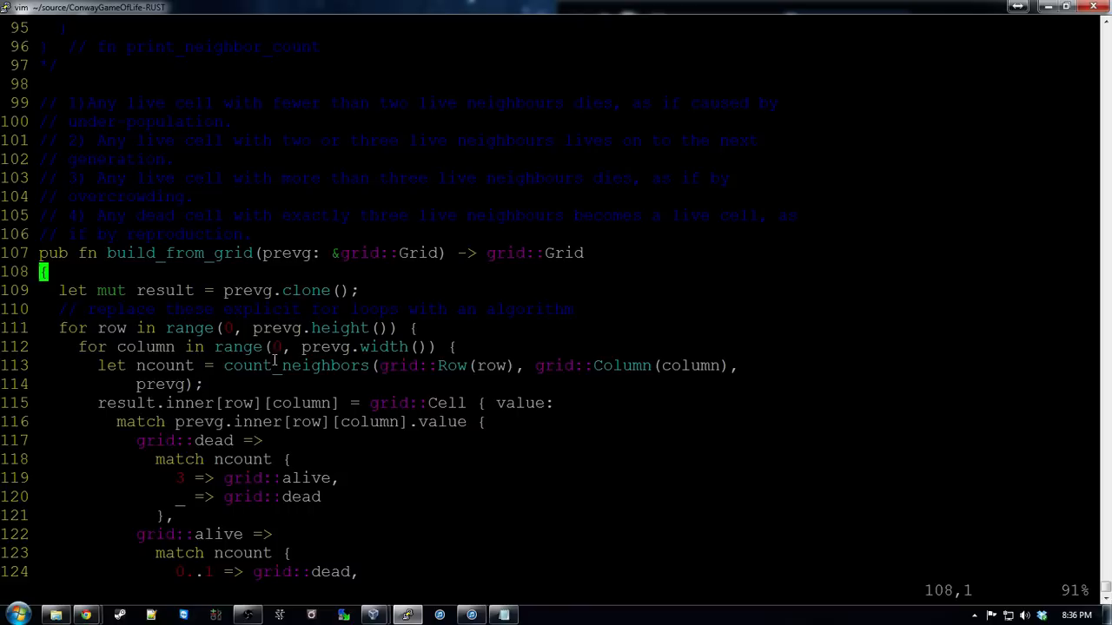
key("j")
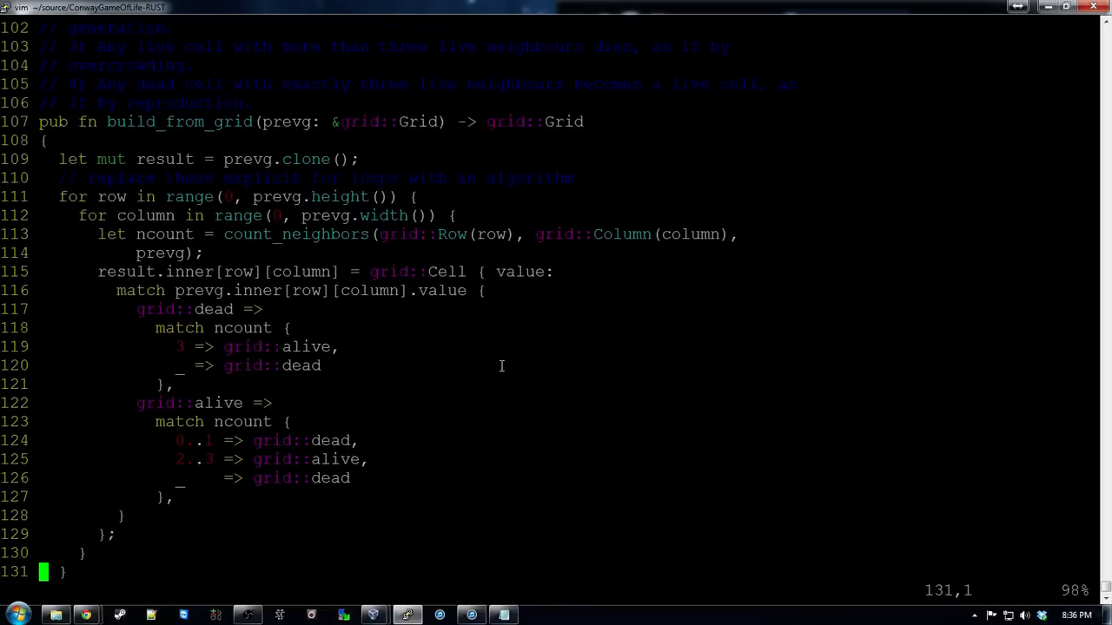
mouse_move(220, 309)
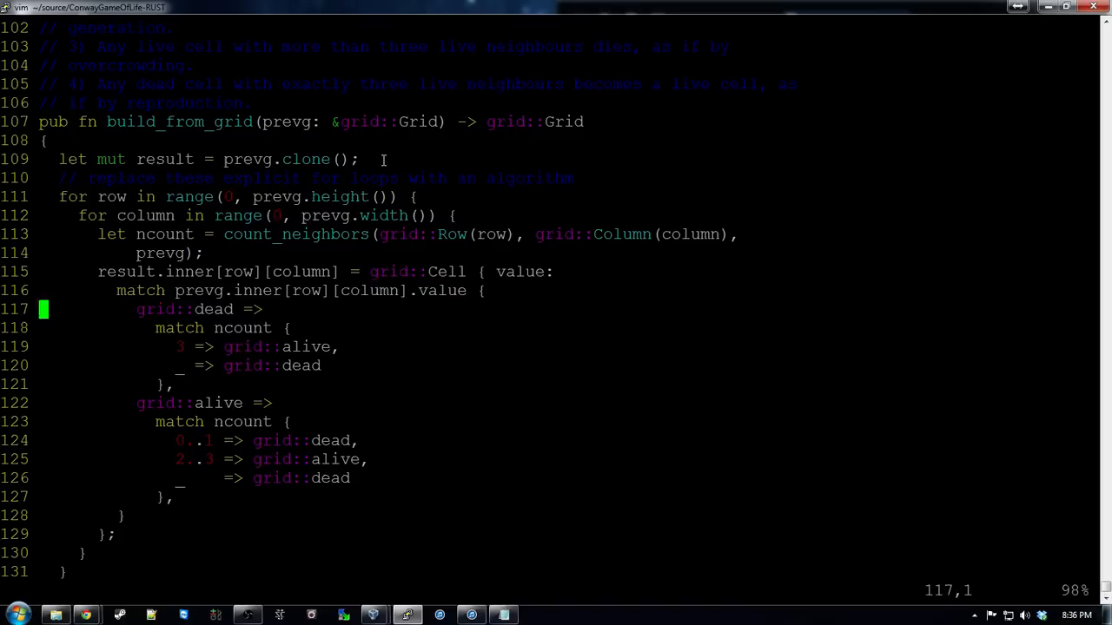
scroll("up", 3)
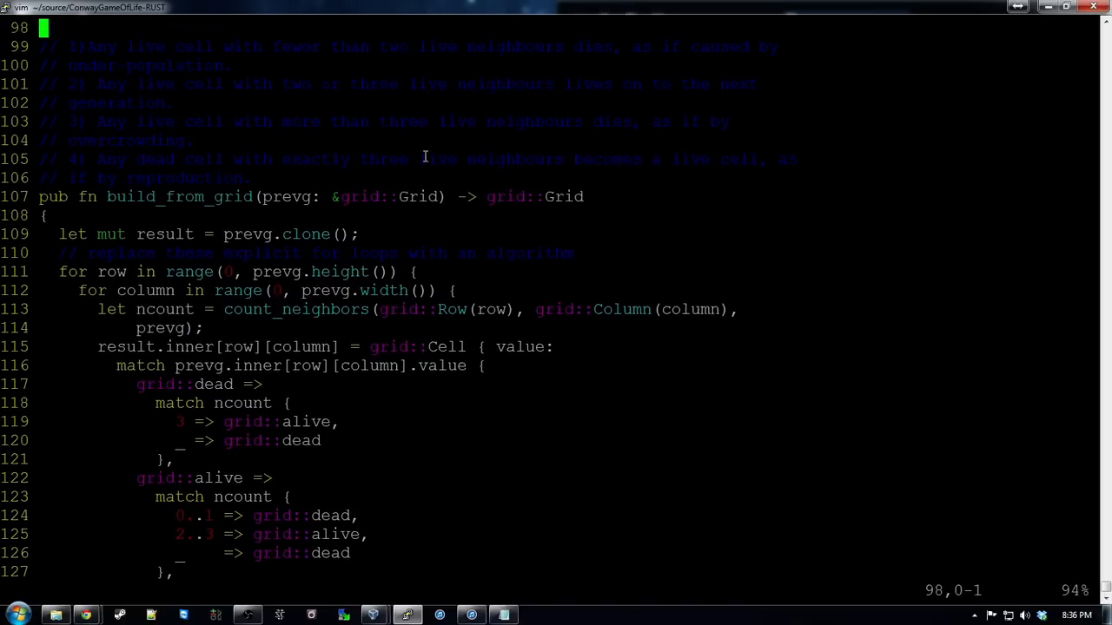
mouse_move(90, 48)
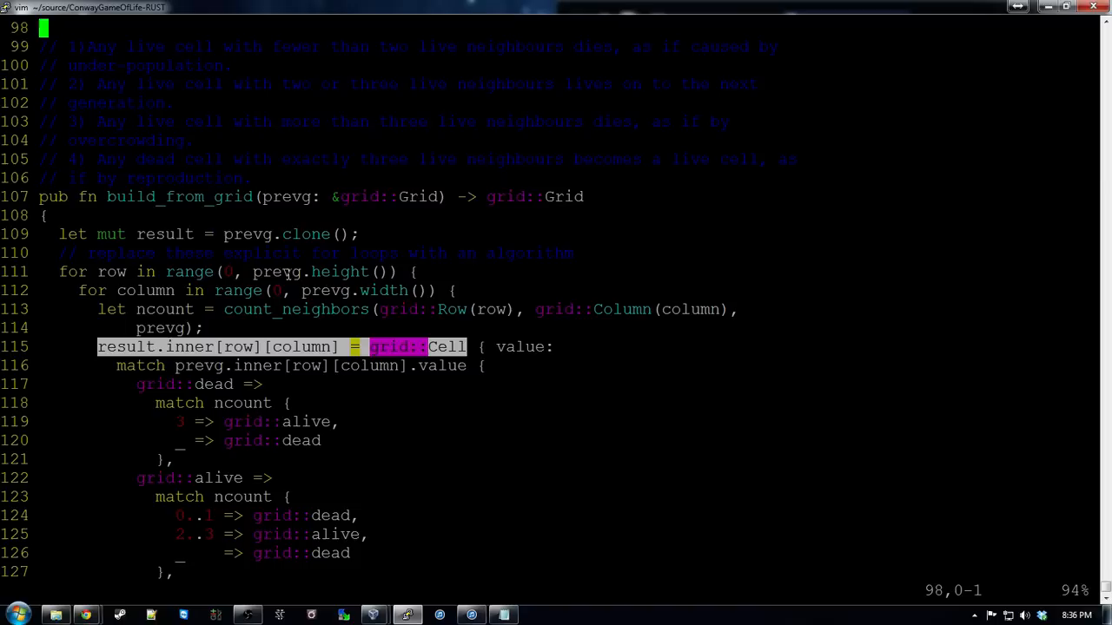
mouse_move(416, 209)
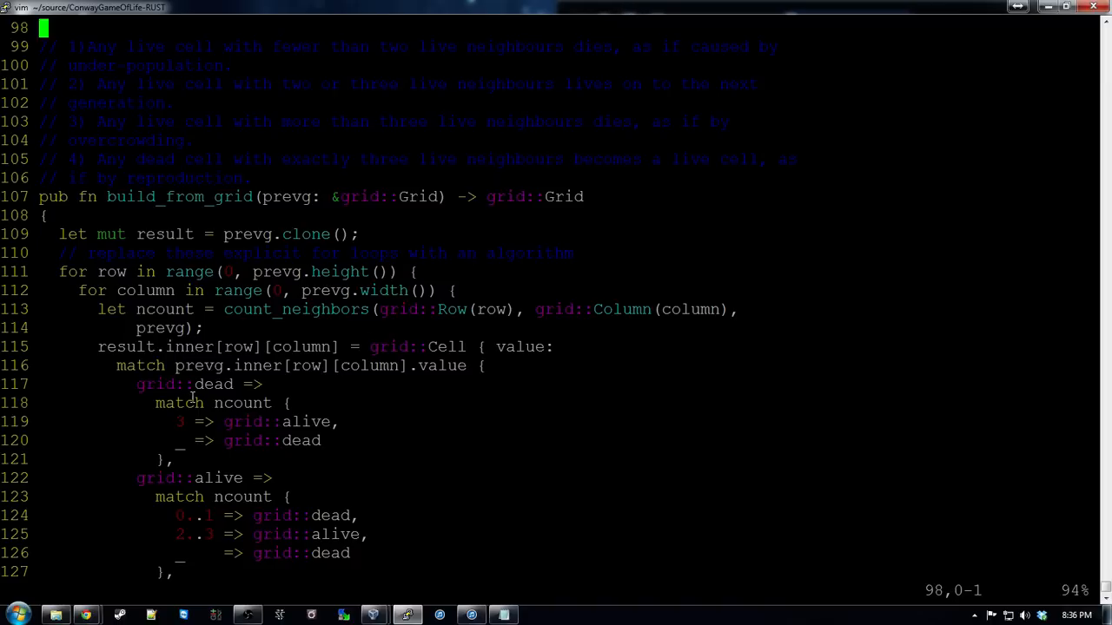
double_click(242, 403)
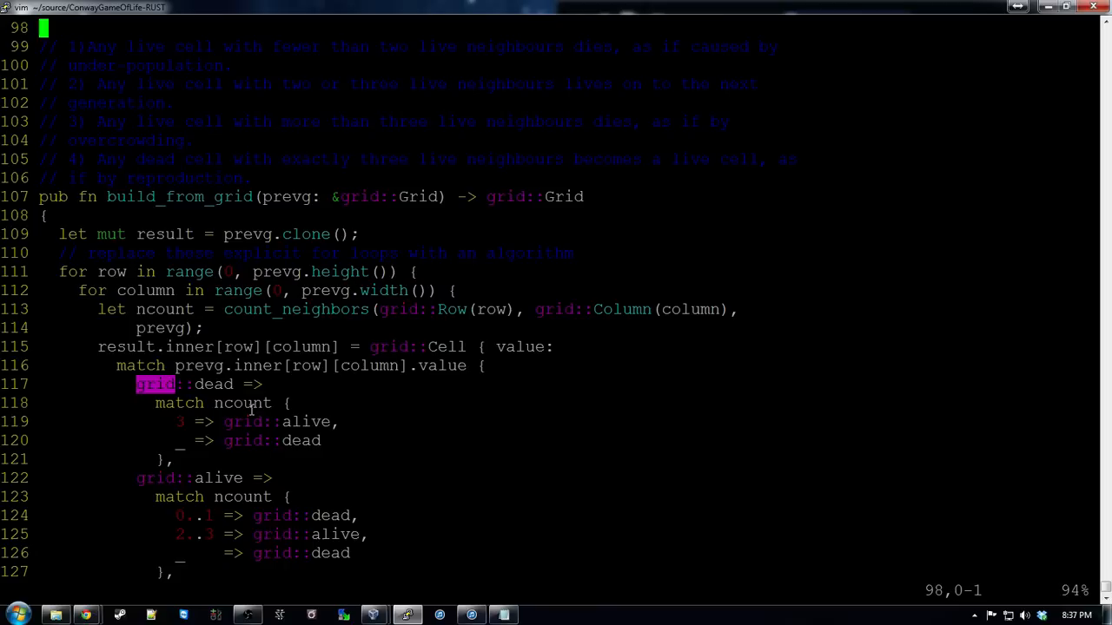
mouse_move(299, 399)
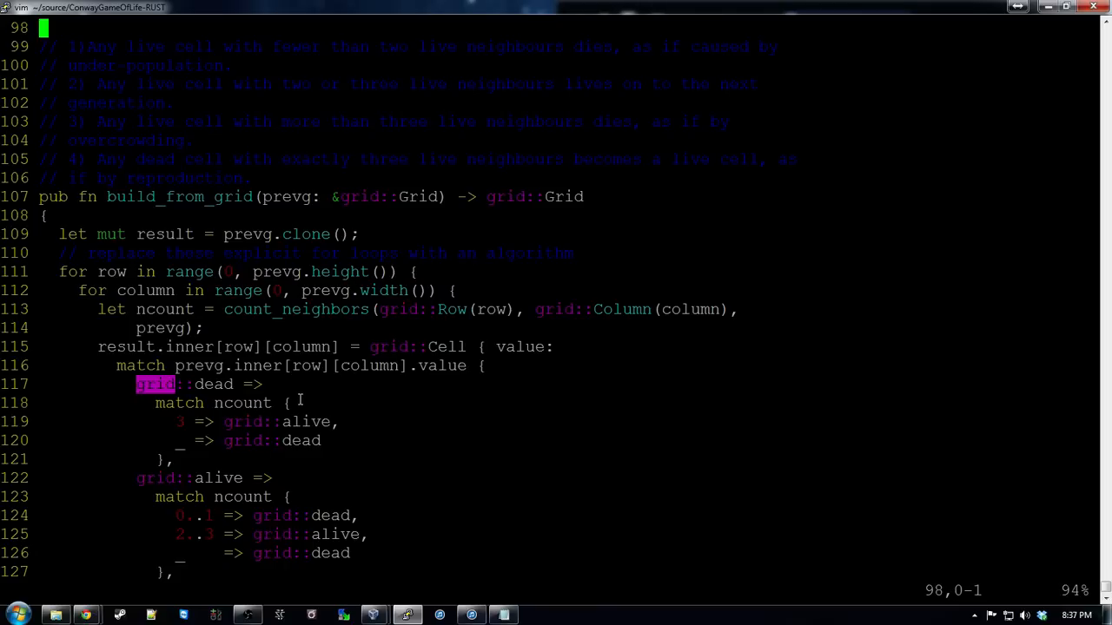
key("j")
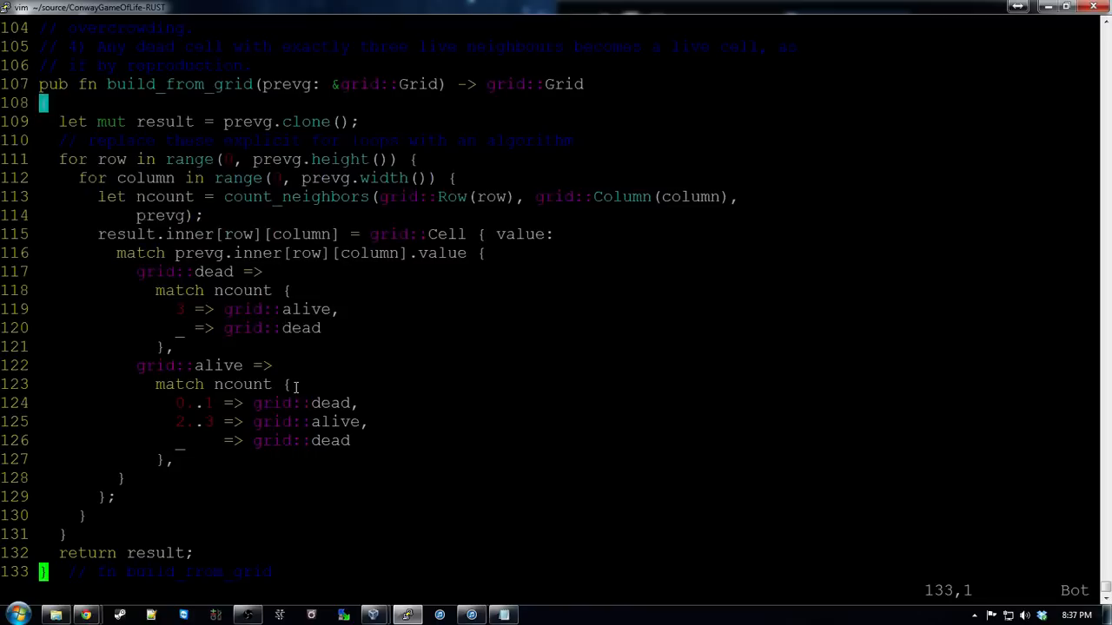
key(":")
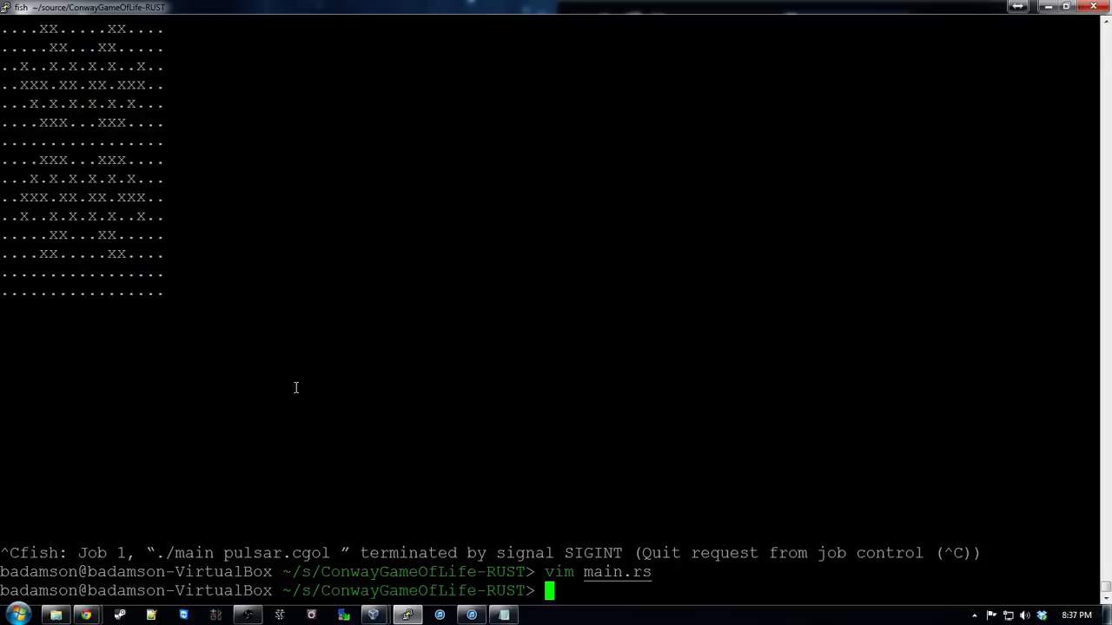
Run ./main on cosper_gun.cgol to show the glider gun pattern.
type("./main")
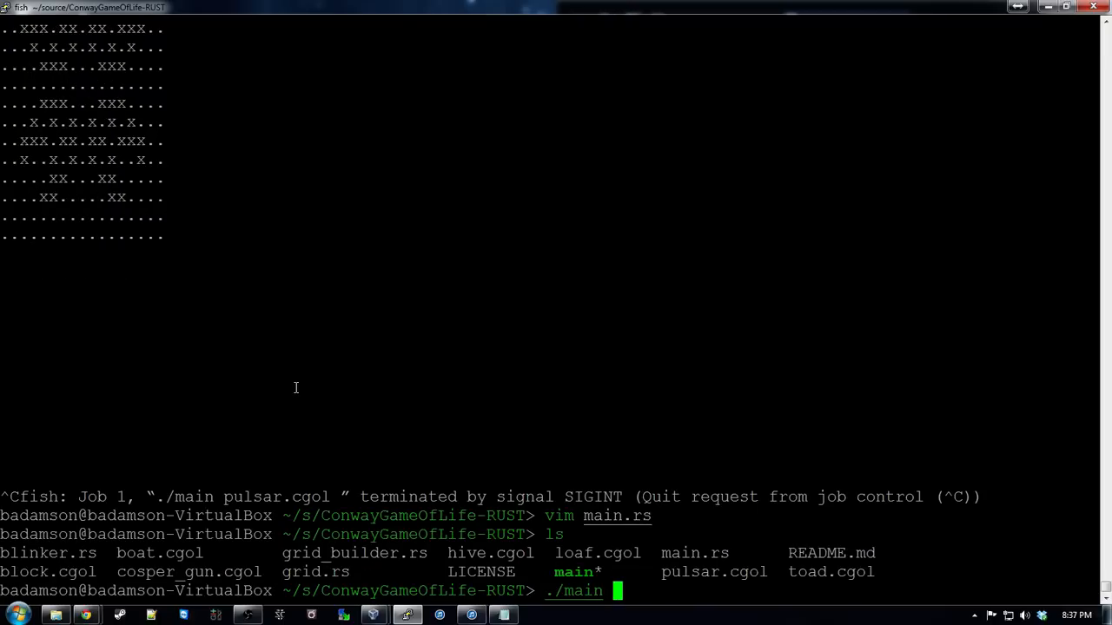
type("cosper gun.cgol")
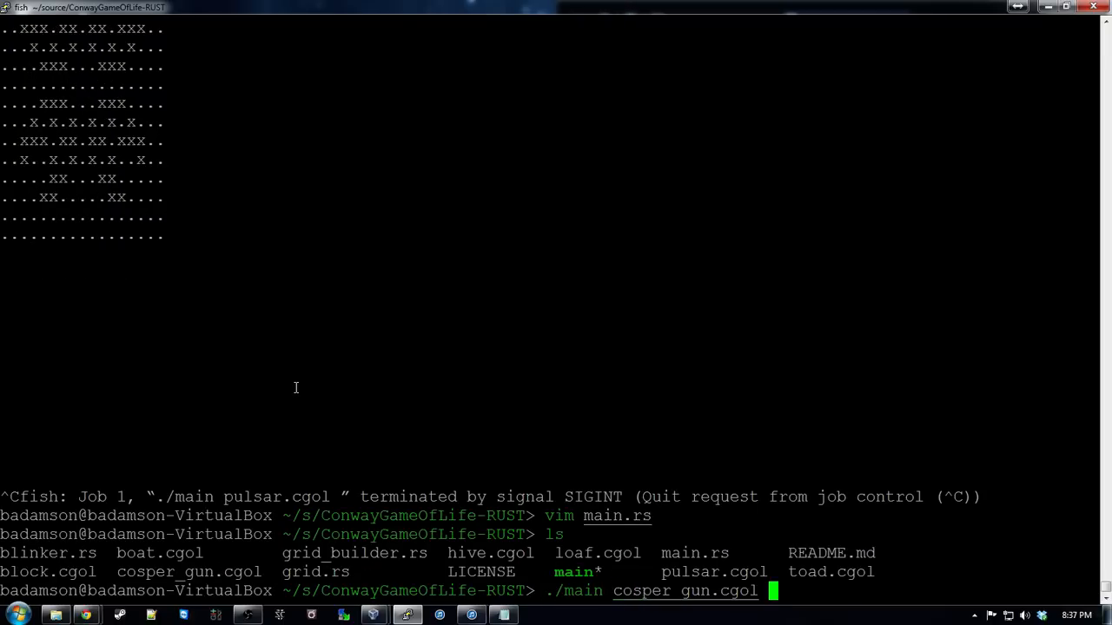
key("Return")
type("vim")
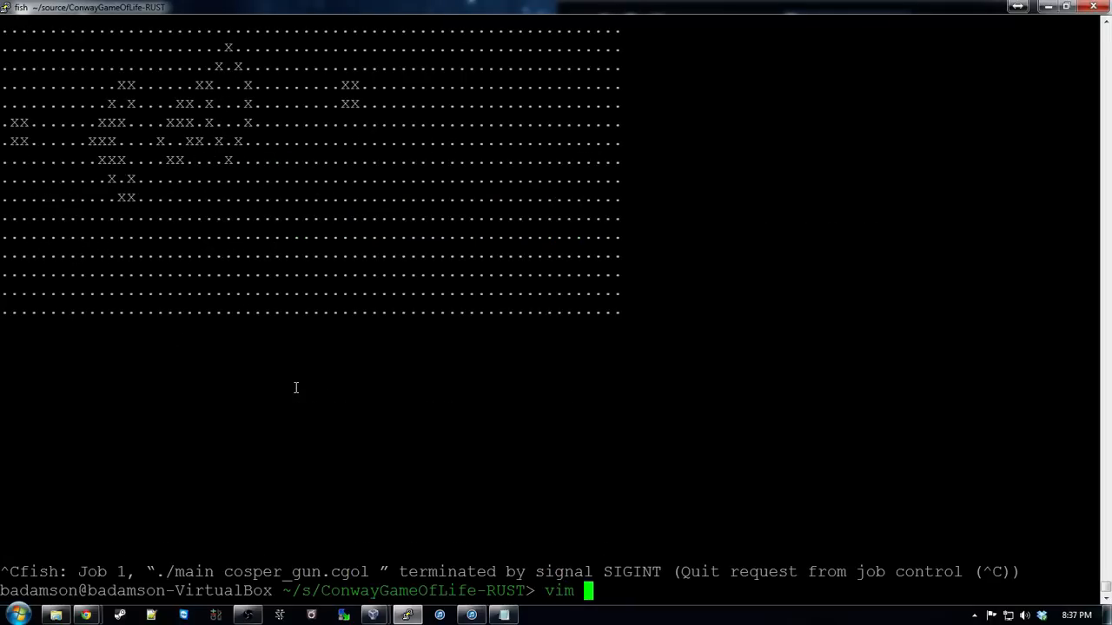
Reopen main.rs, set timer.sleep to 100, and run ./main ./cosper_gun.cgol from vim.
type(" main.rs")
key("Return")
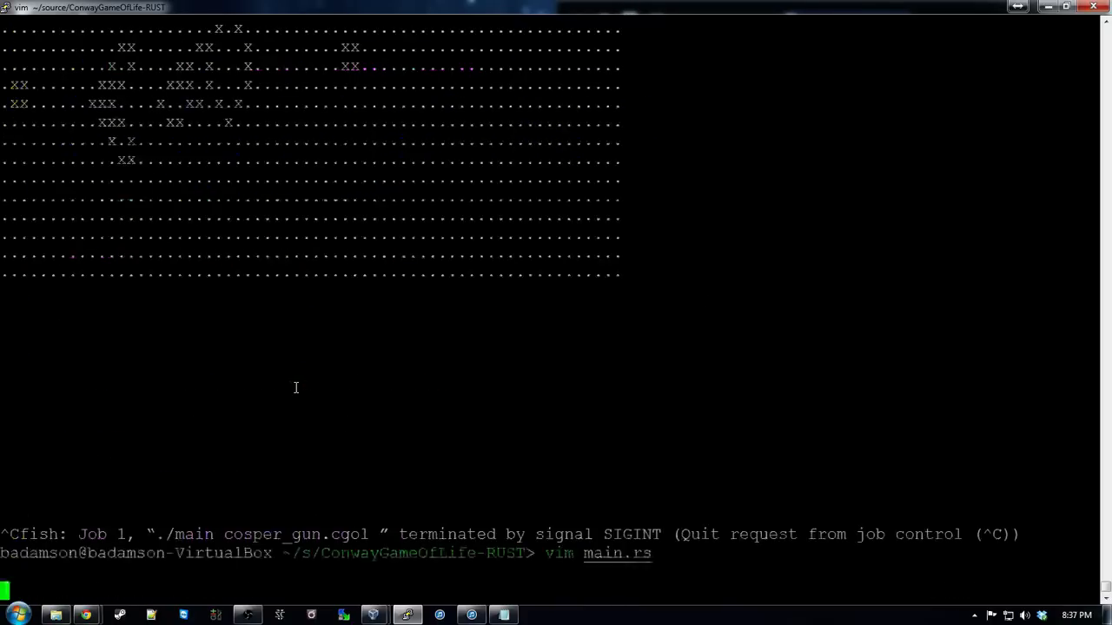
key("Return")
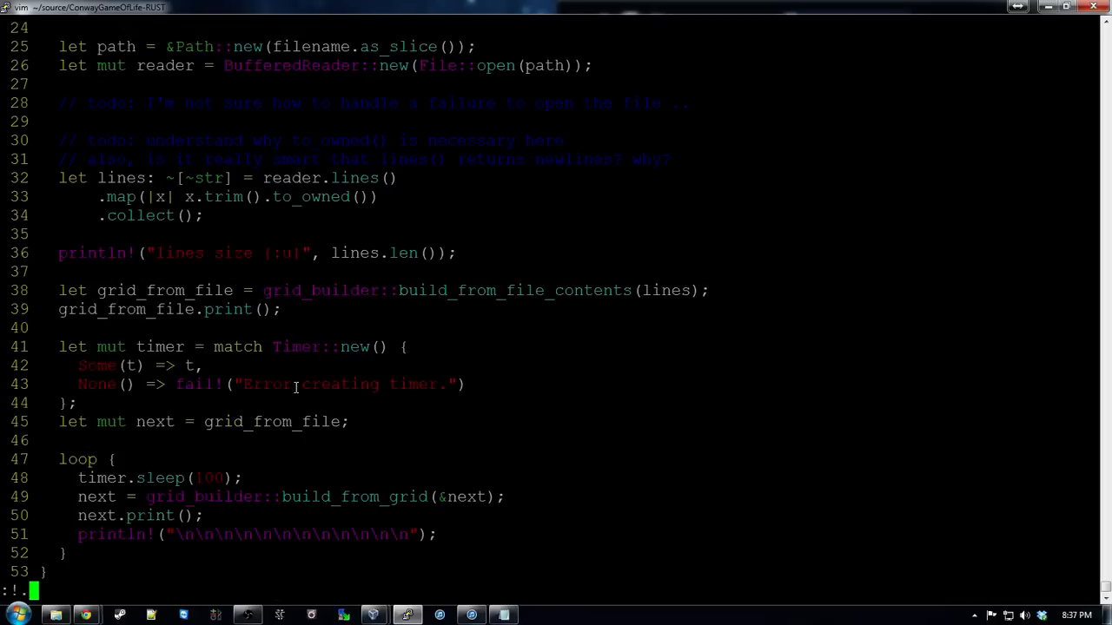
type("/main")
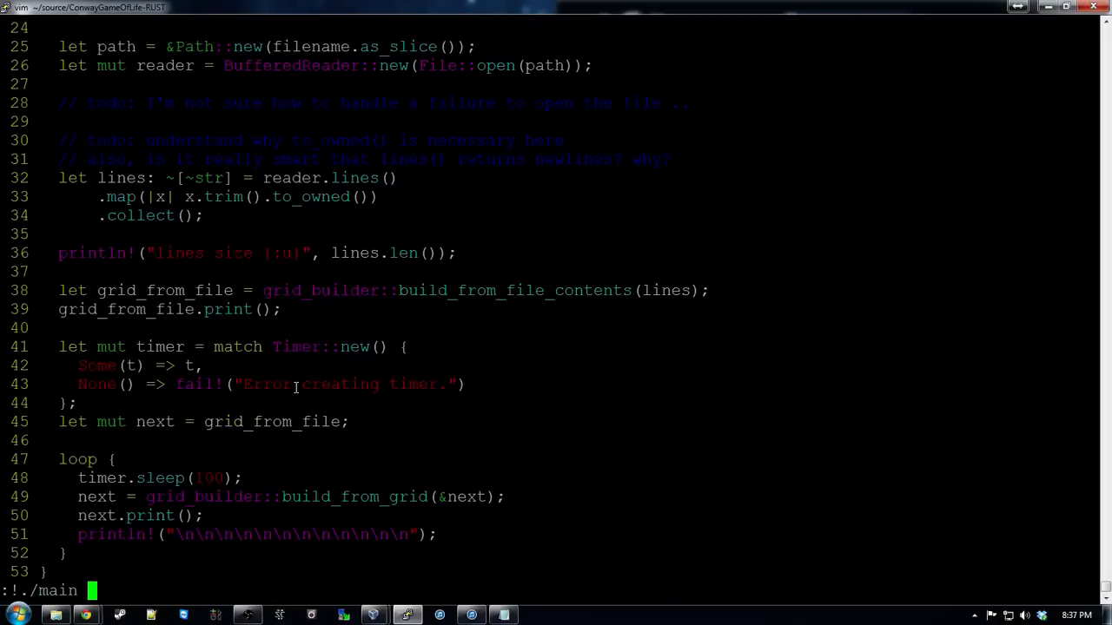
type("./cosper_gun.cgol")
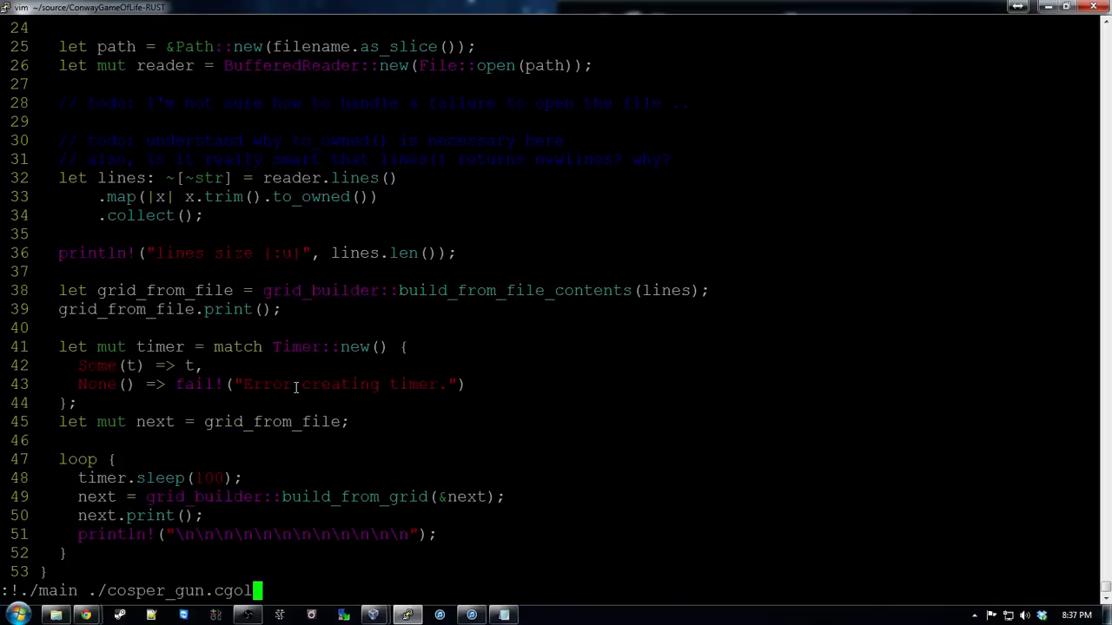
key("Return")
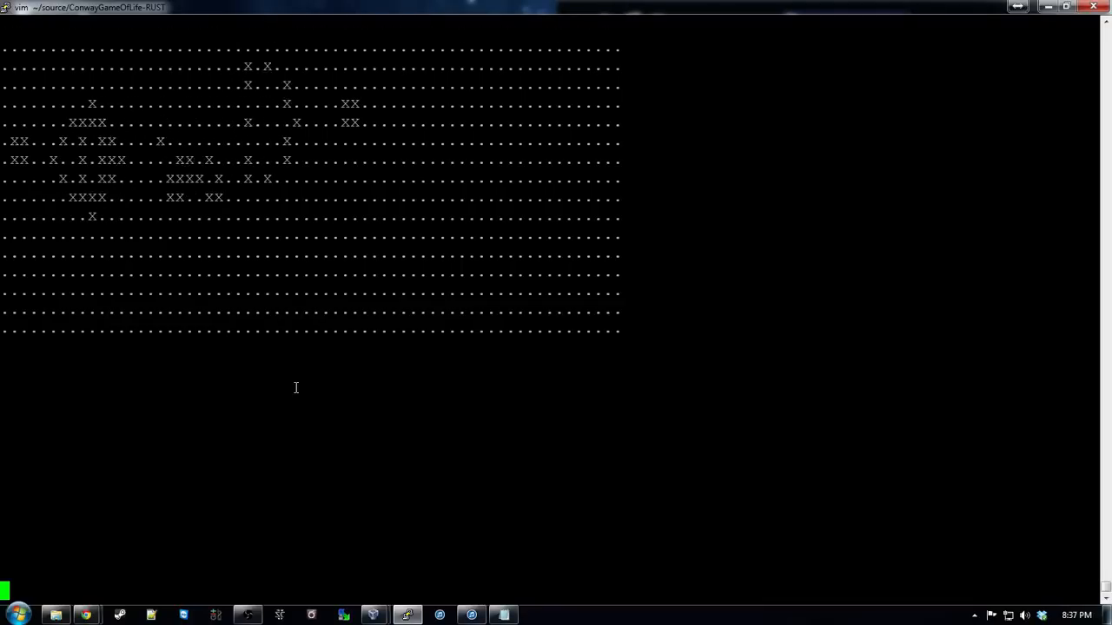